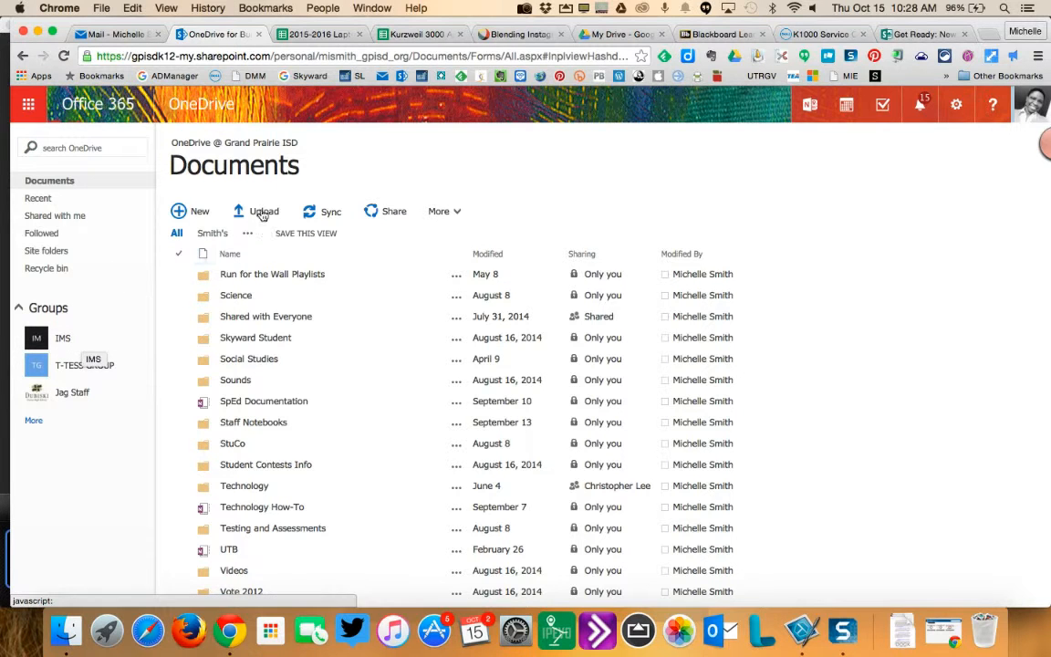
mouse_move(90, 341)
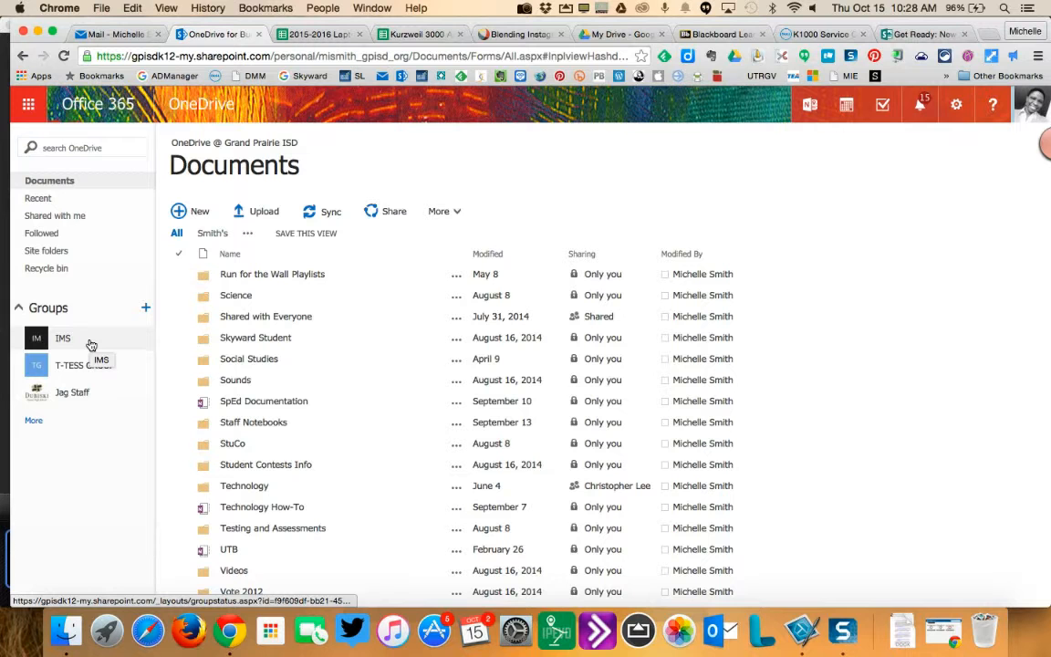
Step: Scroll down the Documents list and select the App posters file
scroll("down", 3)
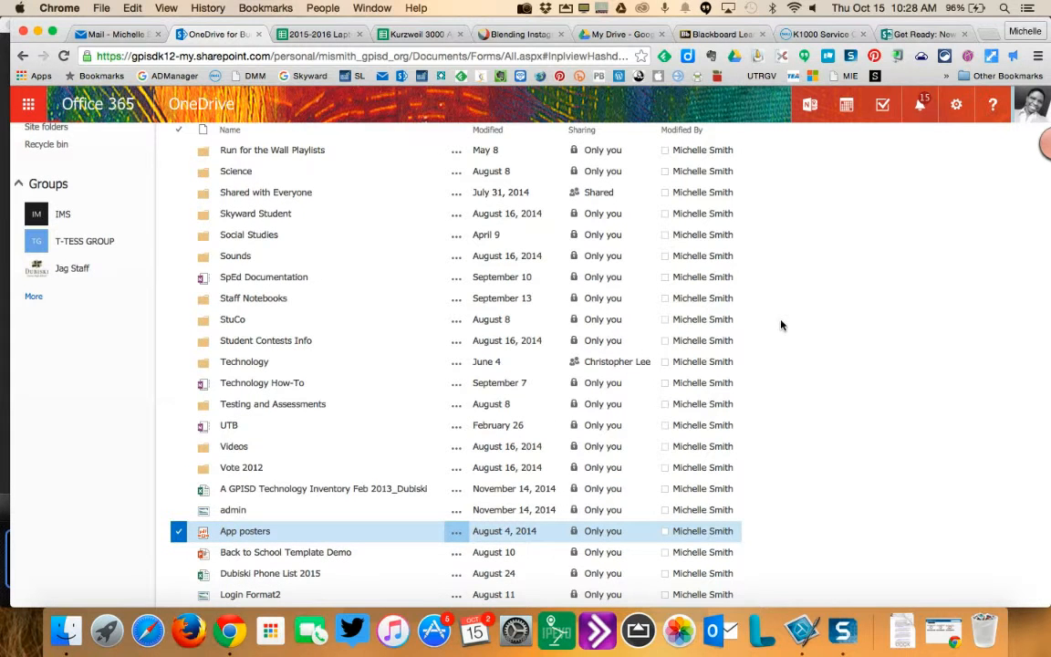
mouse_move(167, 546)
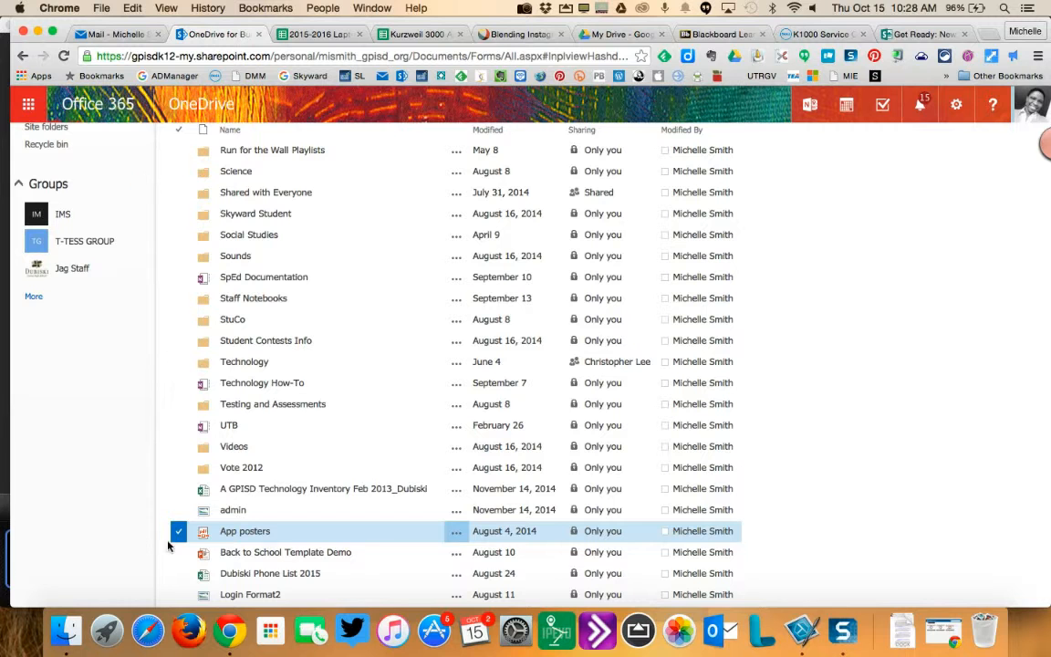
scroll("down", 3)
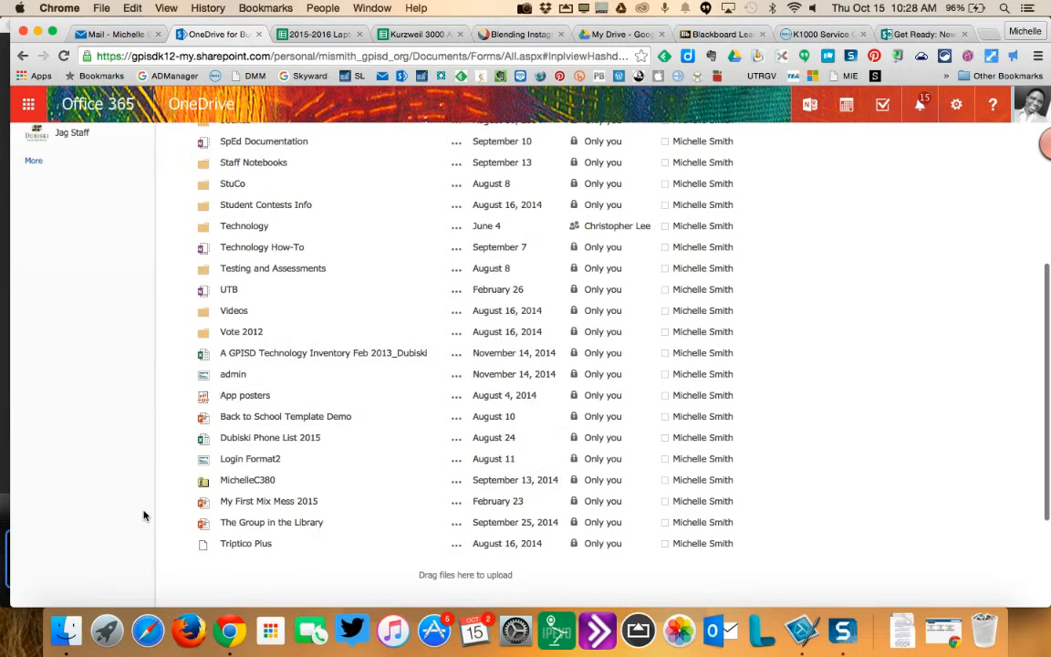
left_click(244, 395)
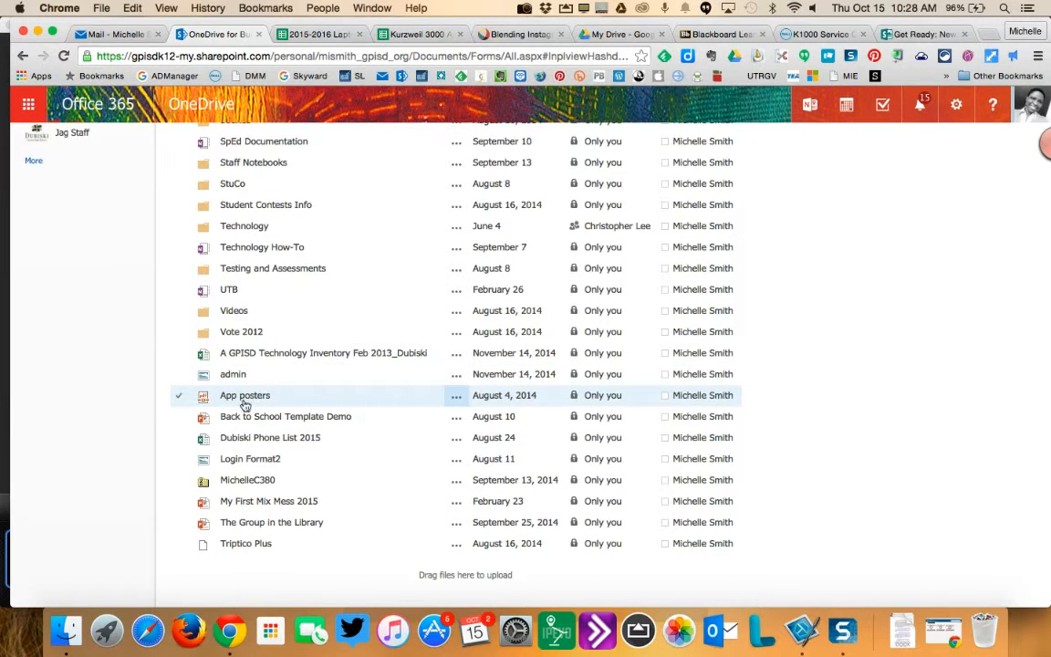
mouse_move(245, 397)
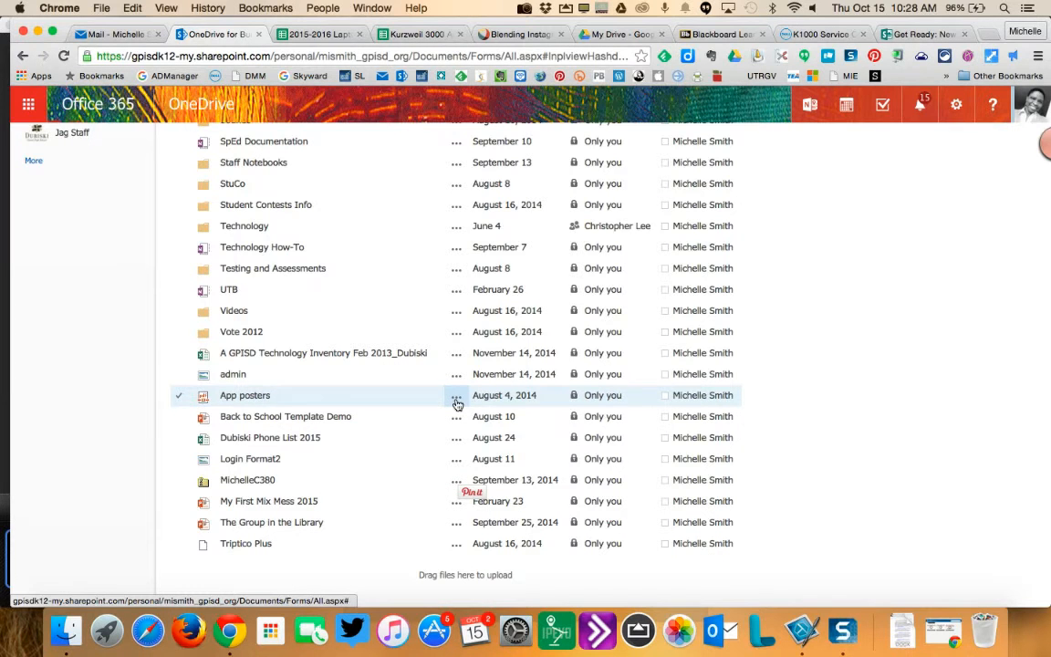
Step: Open the share invitation for App posters and focus the Invite people box
left_click(456, 395)
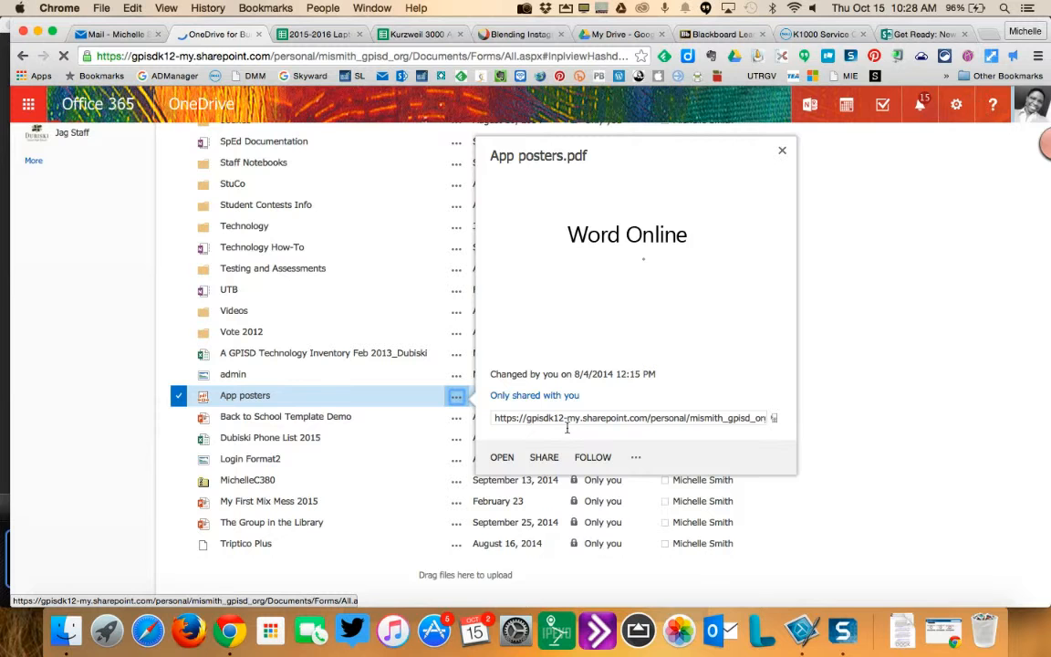
left_click(502, 457)
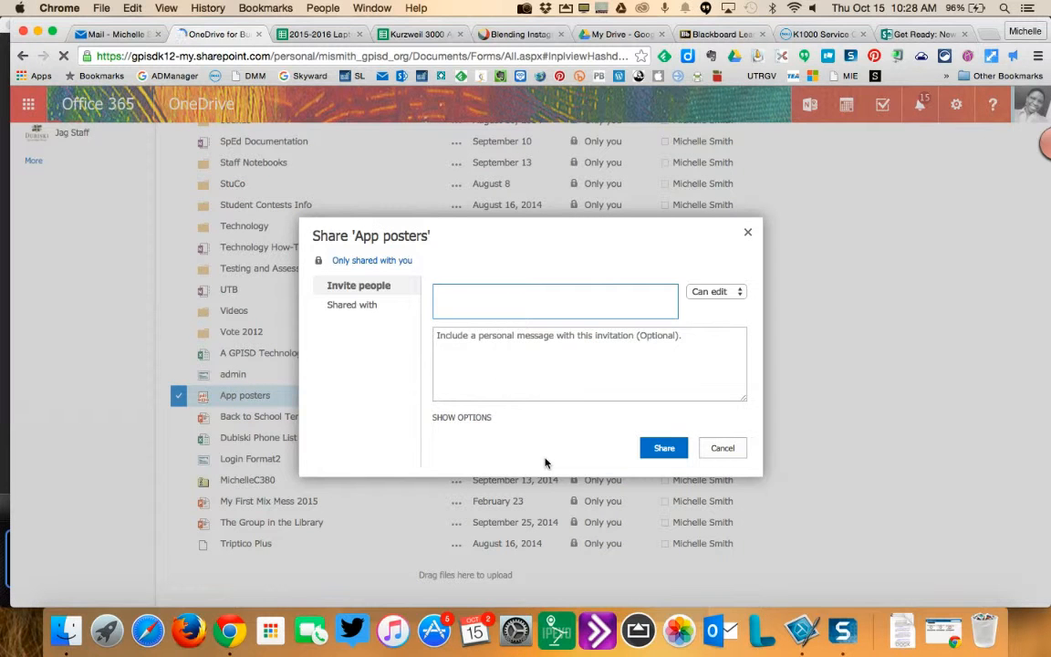
left_click(555, 297)
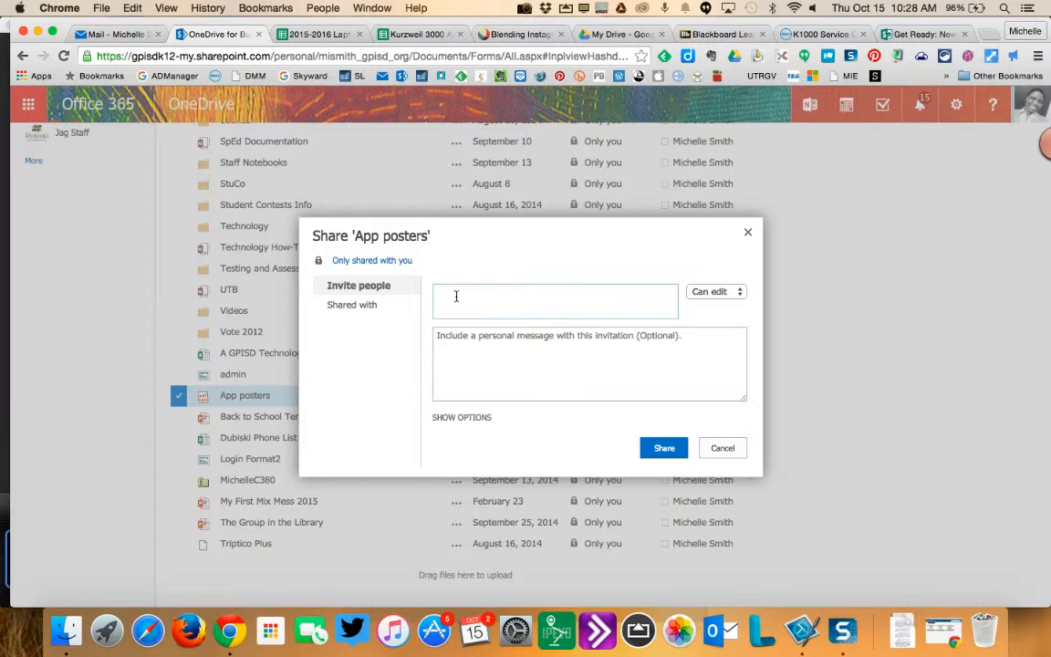
left_click(554, 301)
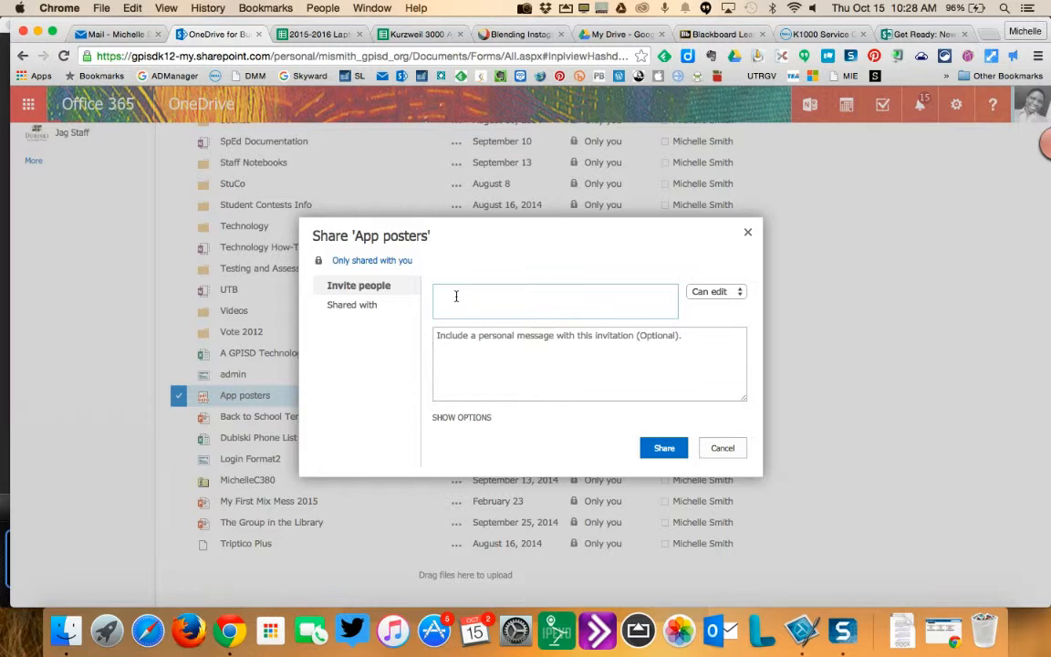
Step: Enter the IMS group as invitee and reveal the email invitation options
type("ims")
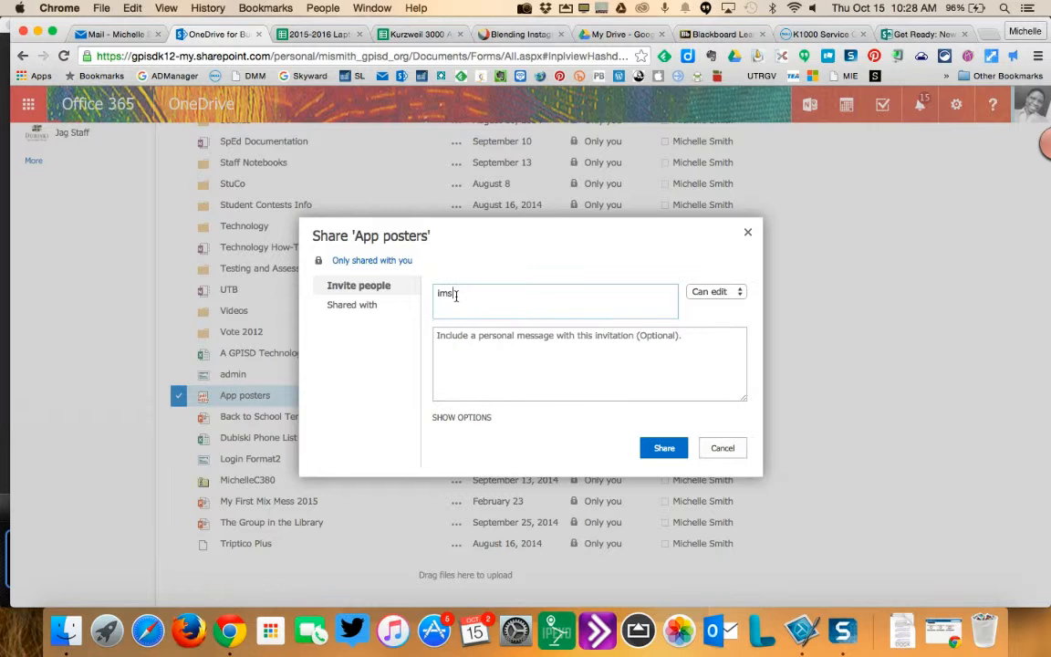
type("ims")
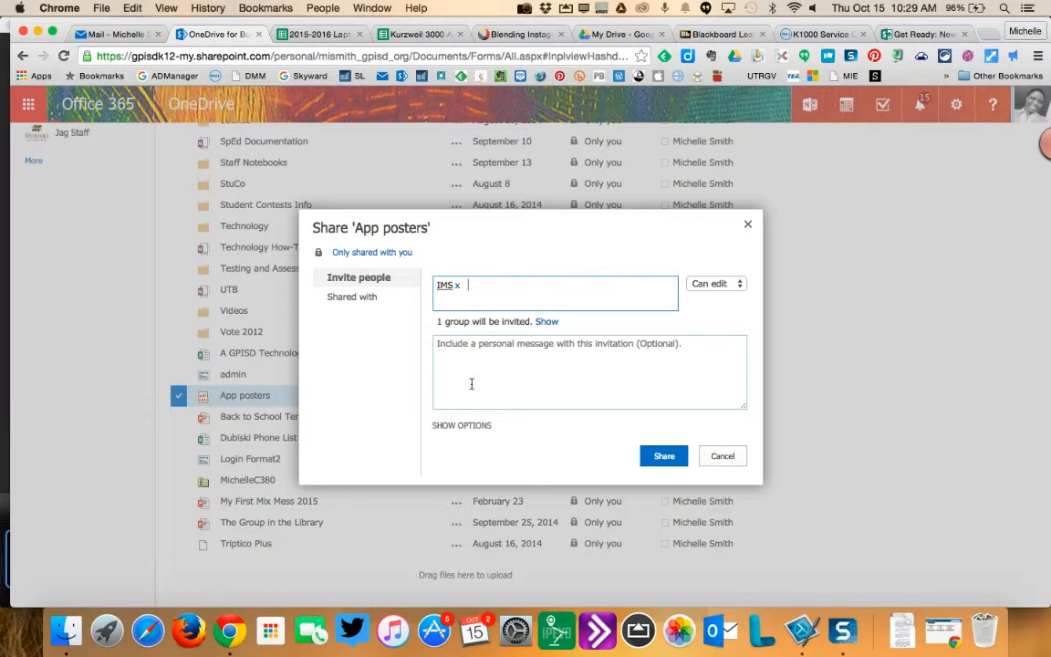
mouse_move(455, 365)
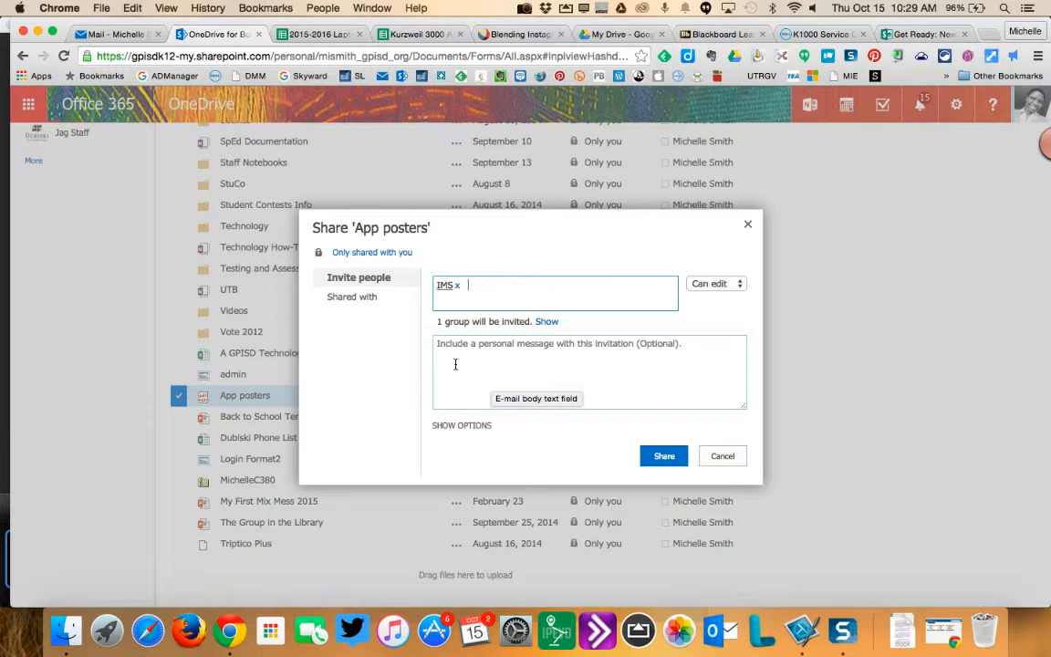
left_click(461, 424)
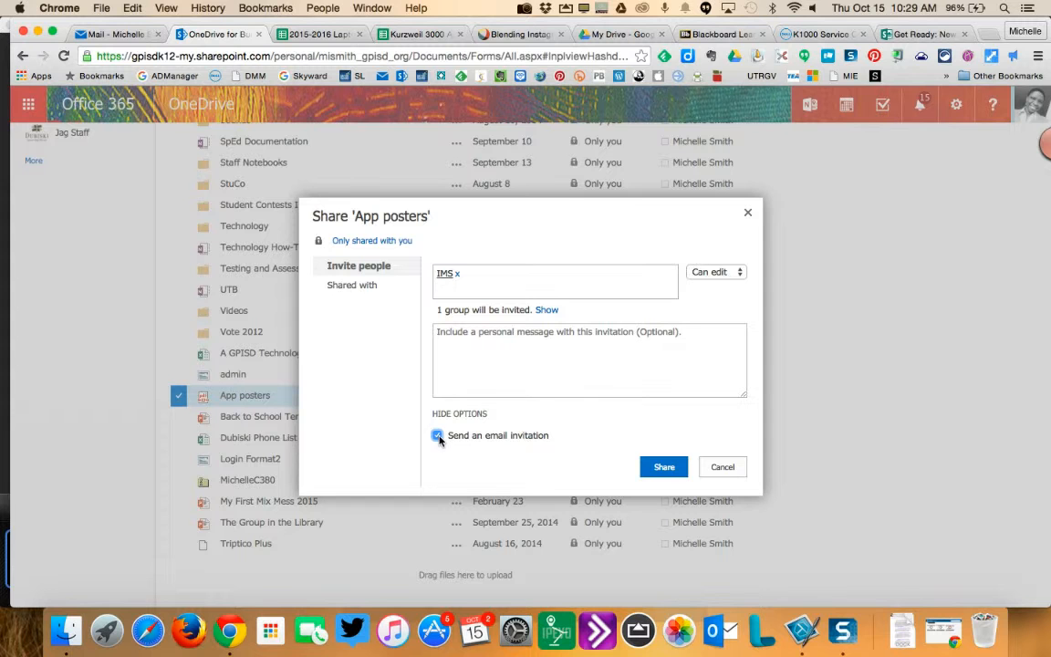
Step: Share App posters with IMS without sending an email invitation
left_click(437, 435)
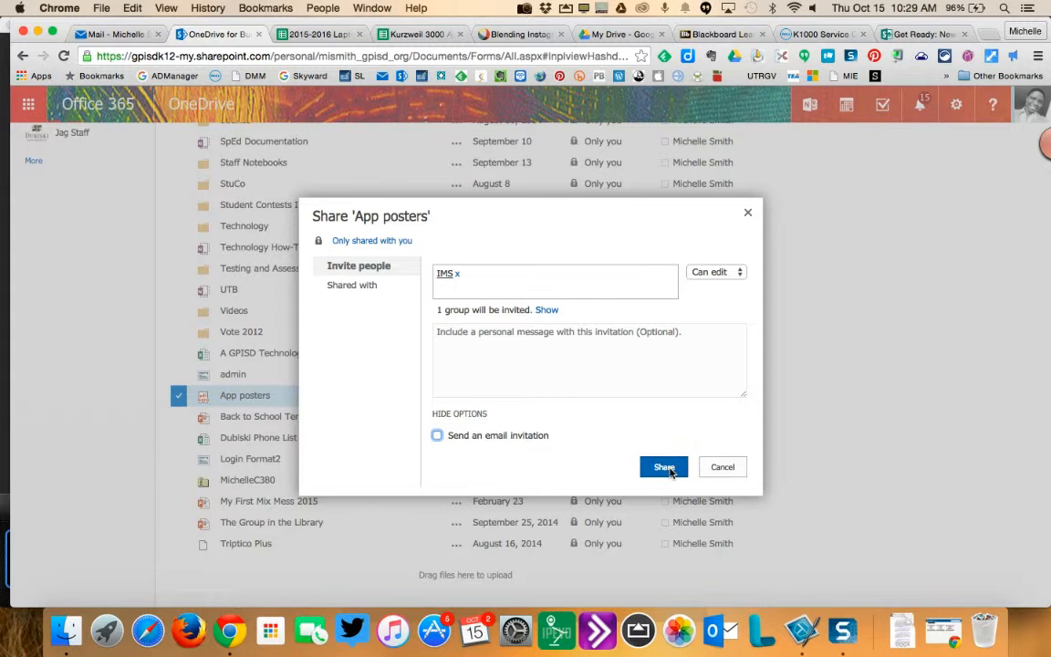
left_click(663, 466)
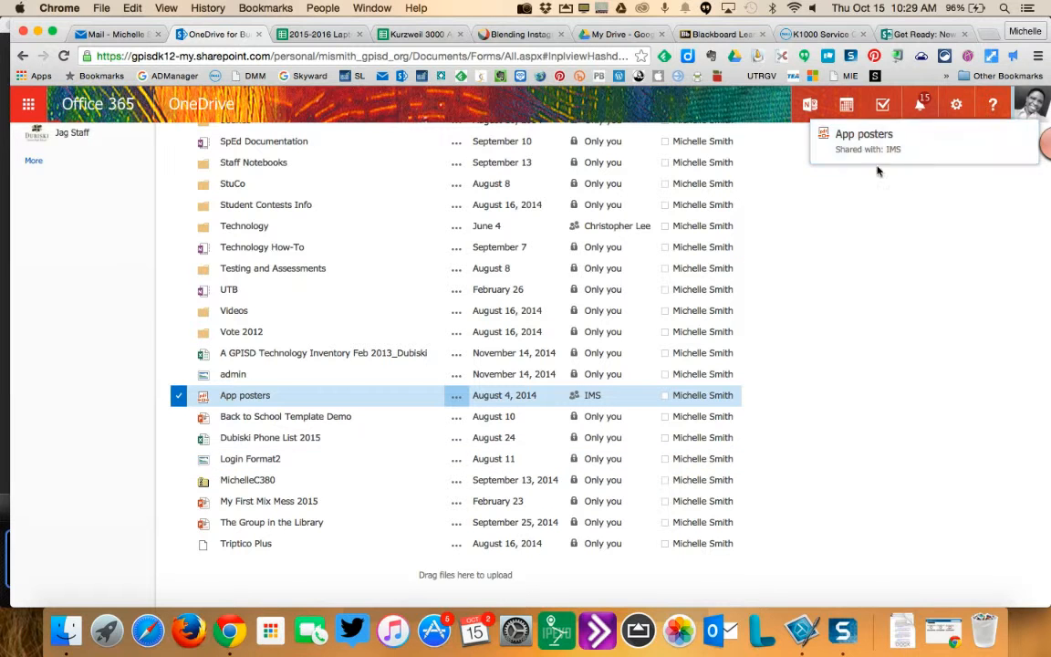
mouse_move(916, 148)
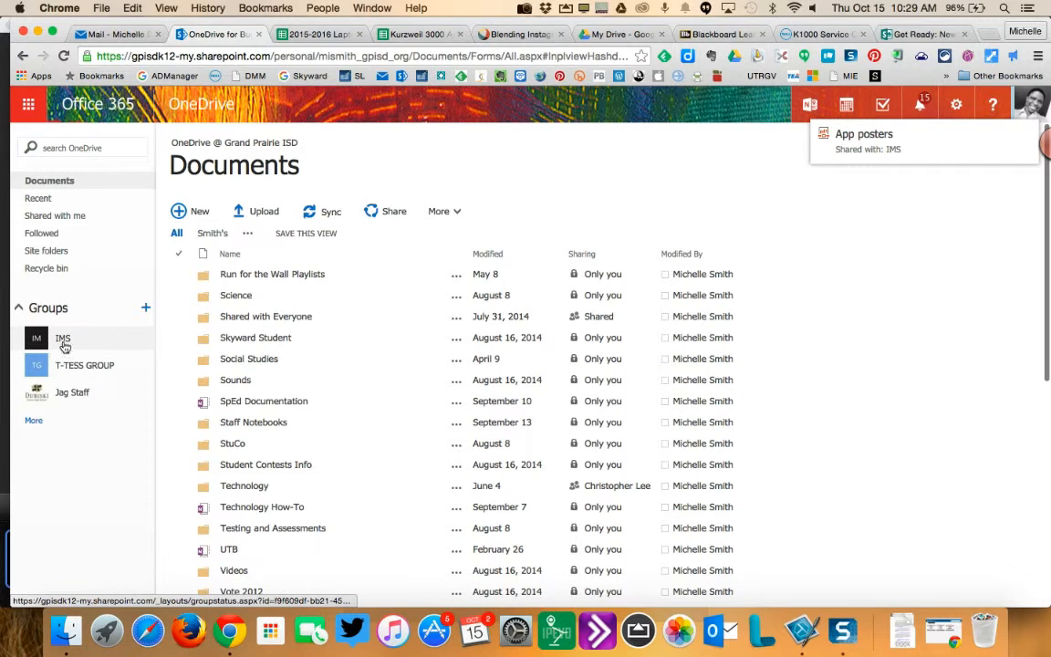
Step: Open the IMS group's Files page from the Groups list in the left pane
left_click(62, 339)
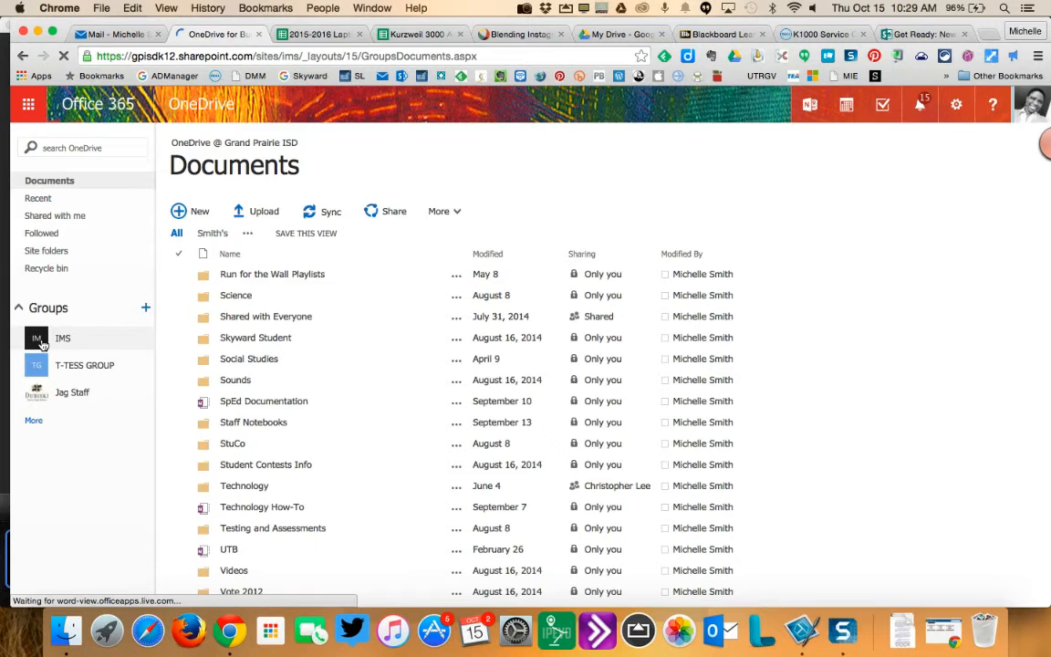
left_click(62, 337)
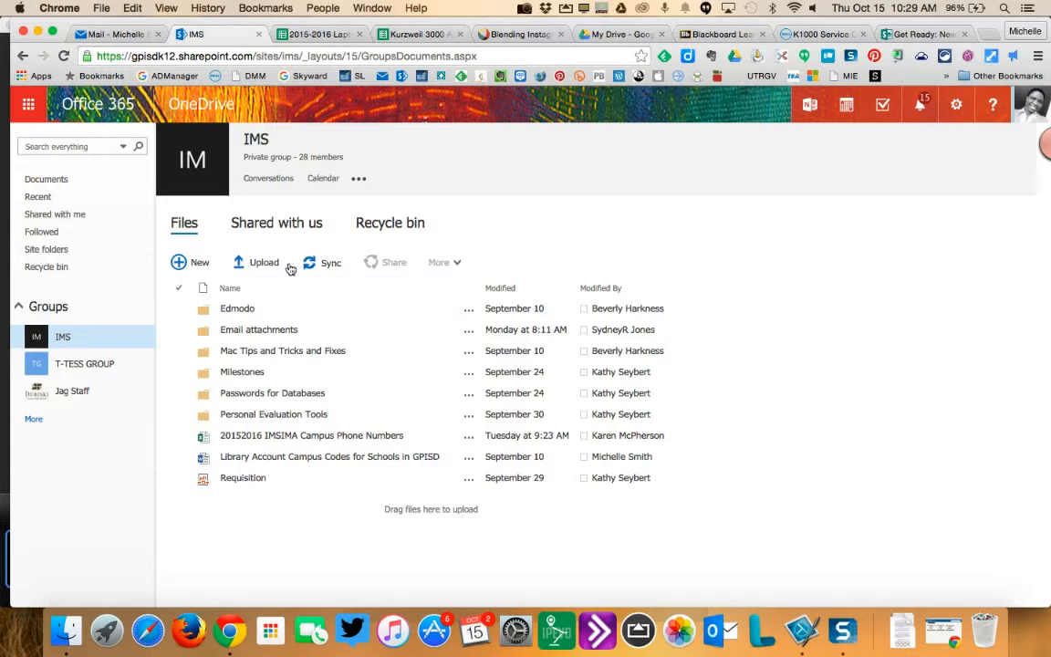
left_click(276, 223)
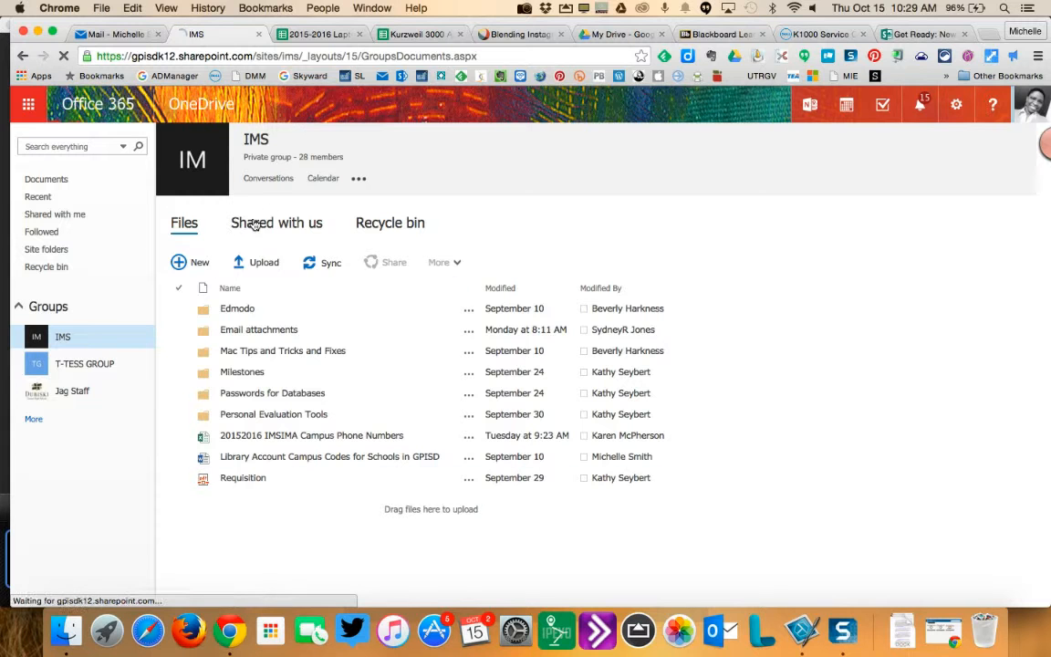
Step: View the IMS group's Shared with us list to confirm App posters appears
left_click(277, 223)
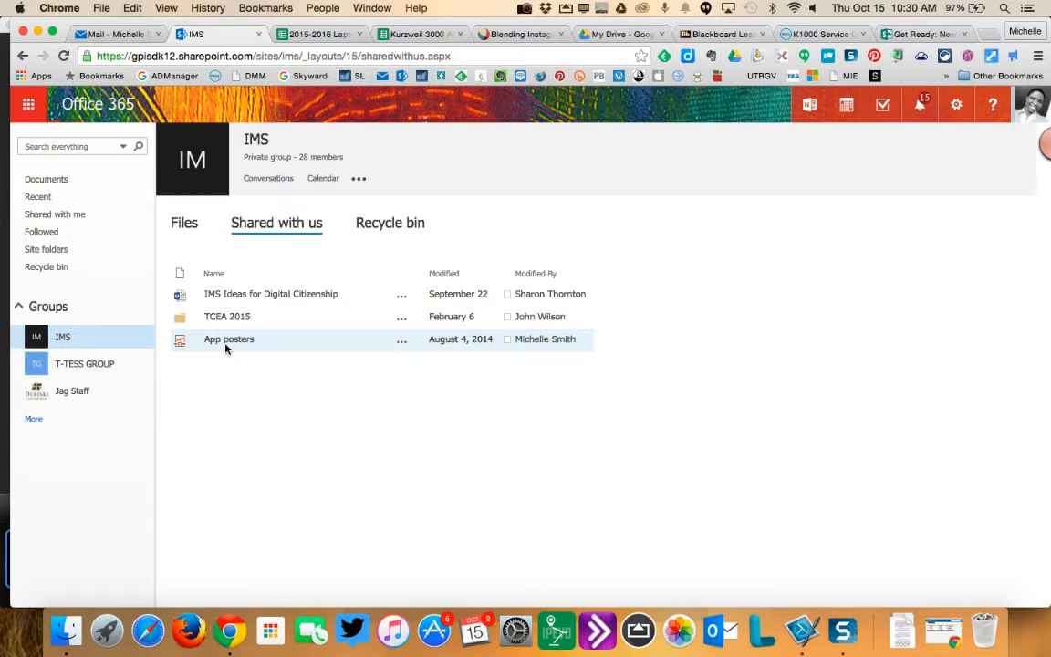
mouse_move(321, 411)
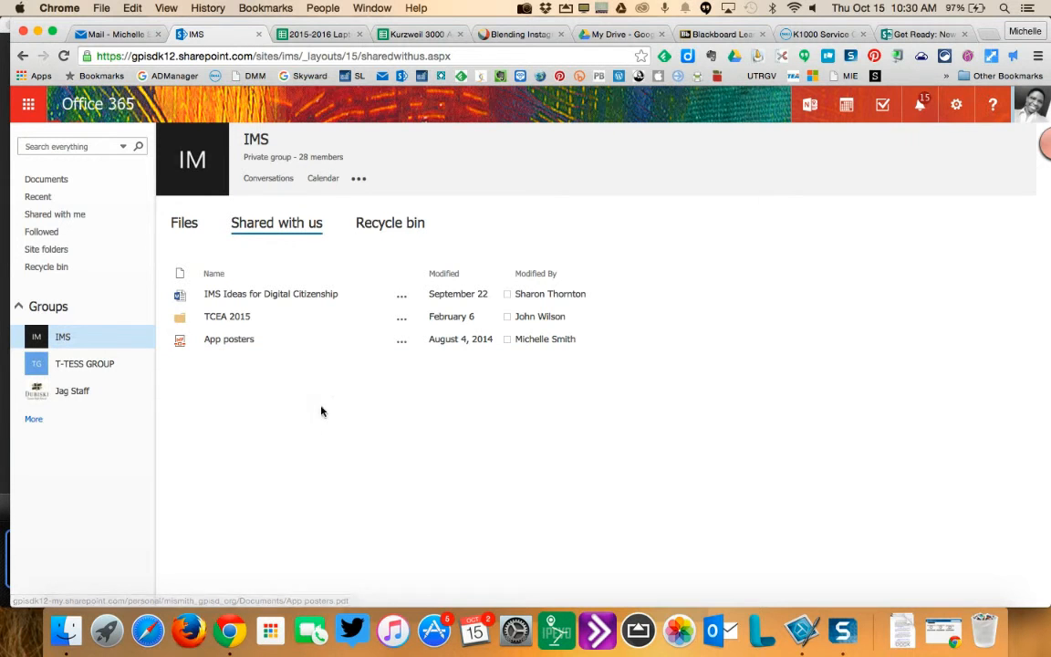
mouse_move(269, 205)
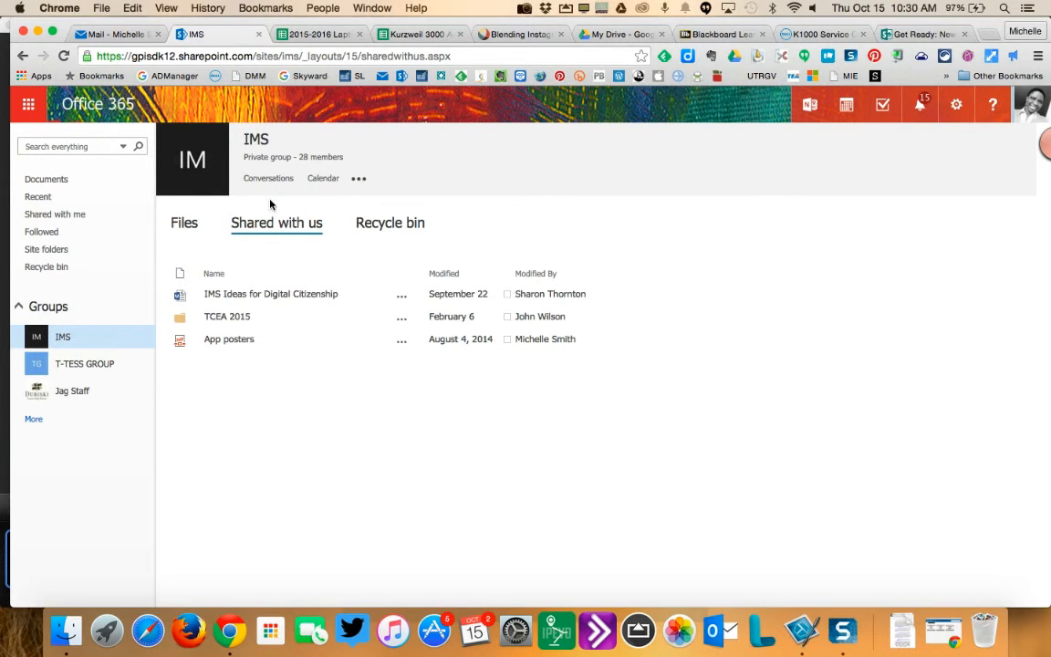
left_click(184, 223)
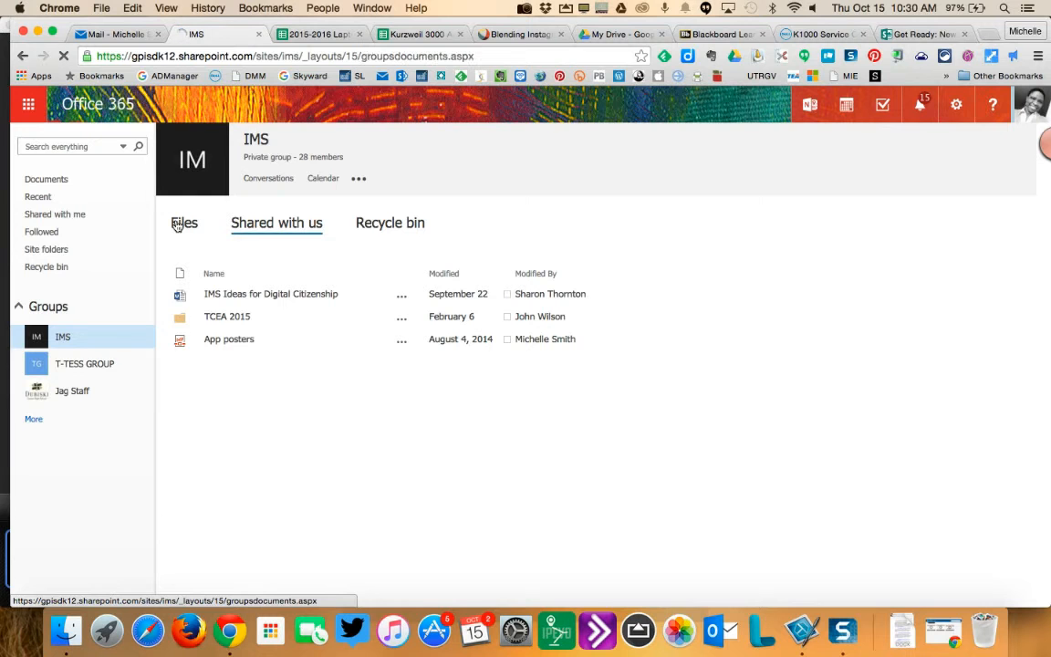
Step: Return to the IMS group's Files tab
left_click(183, 224)
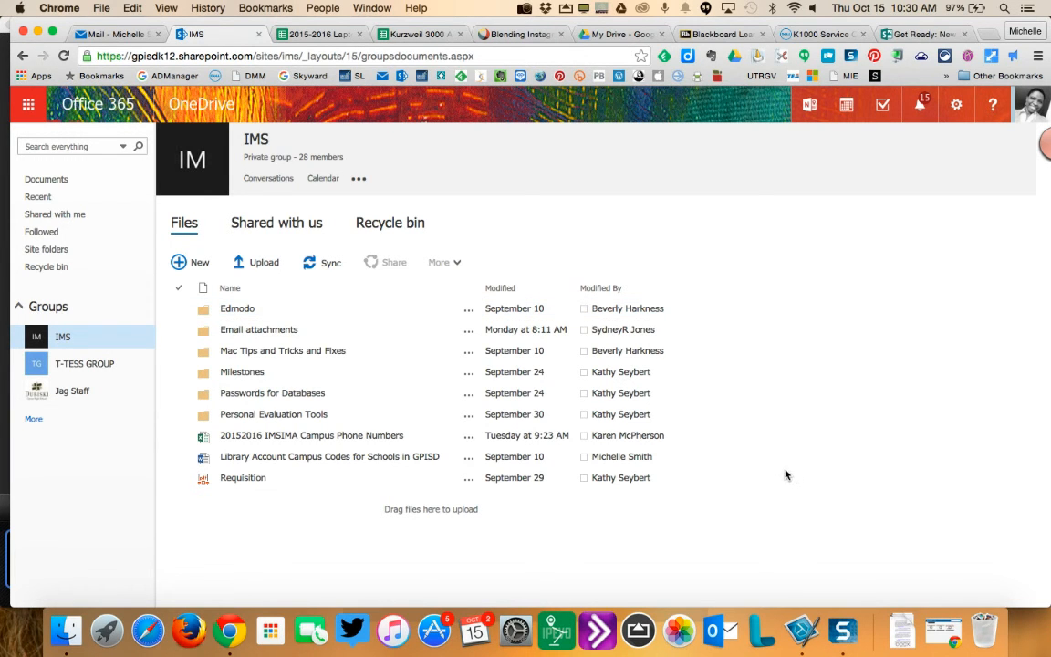
mouse_move(749, 451)
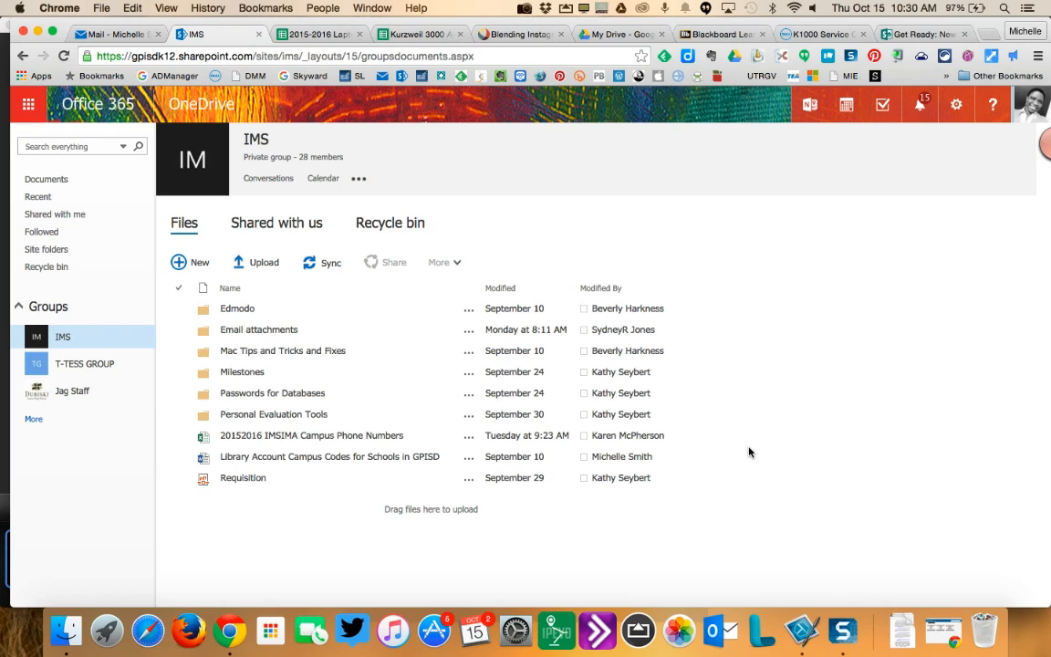